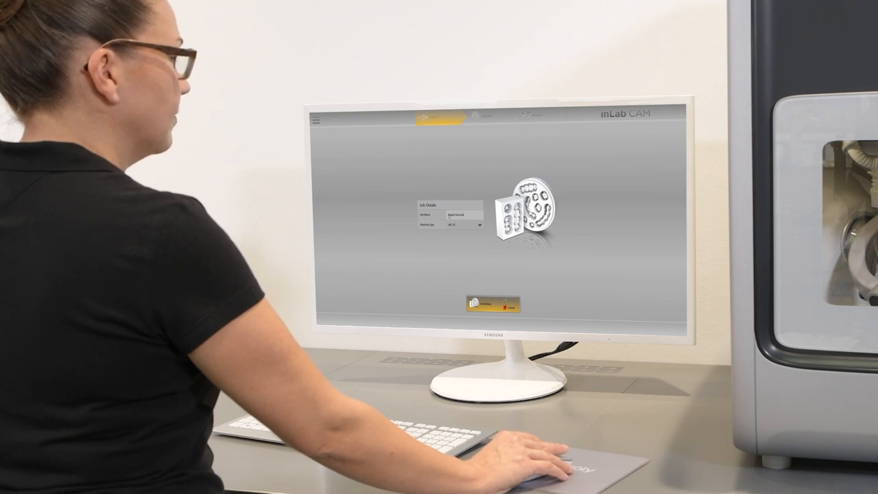
Step: Confirm the job details: name 'Digital Denture', machine type MC X5
click(479, 225)
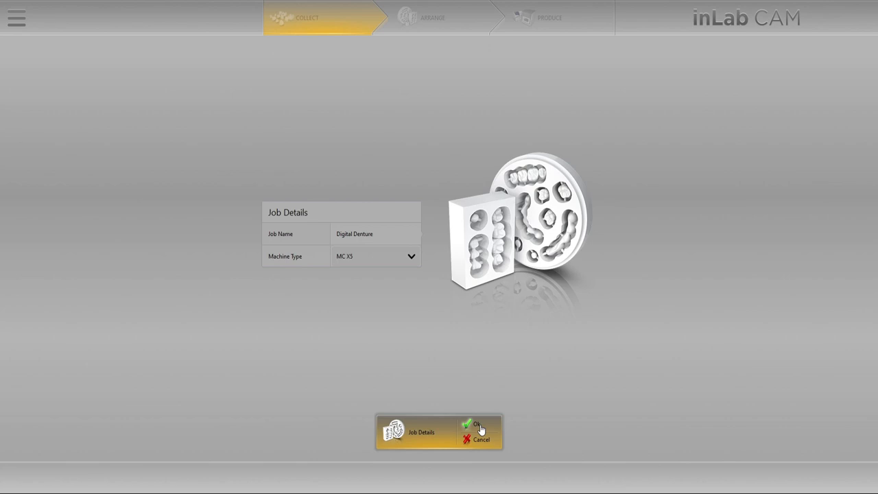
click(473, 423)
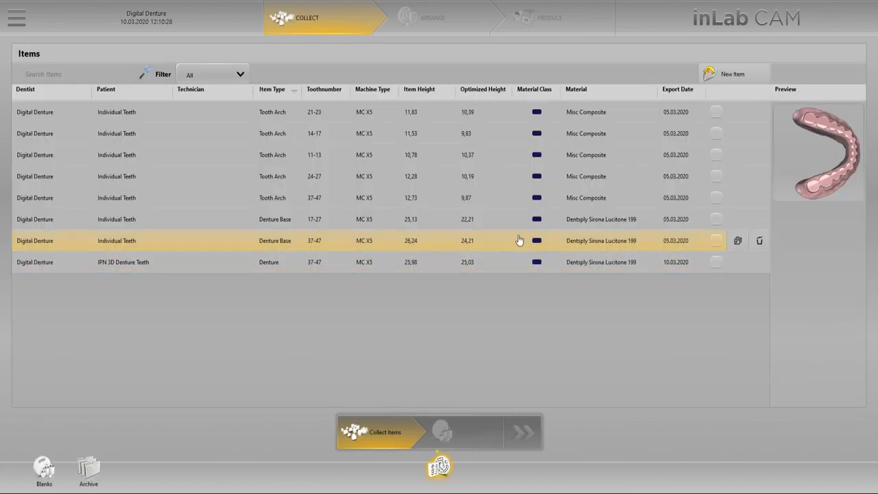
Step: Preview the first tooth arch and collect the five tooth-arch items for milling
click(510, 175)
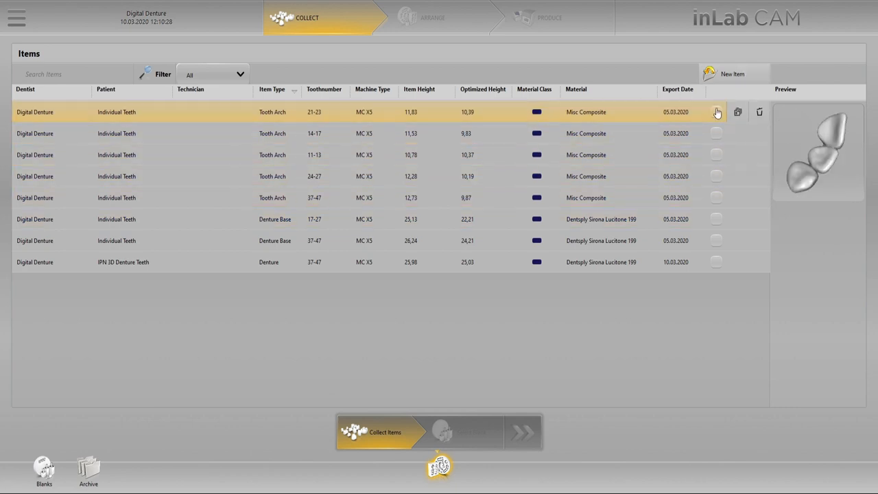
click(716, 112)
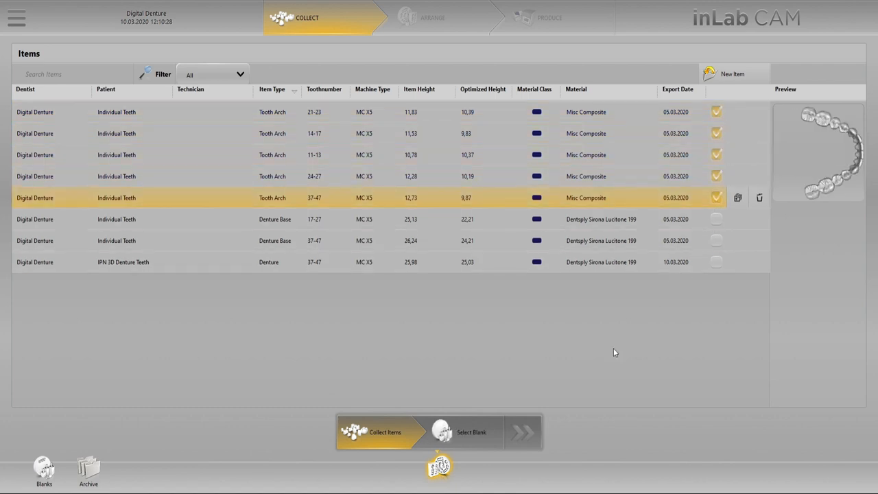
mouse_move(483, 439)
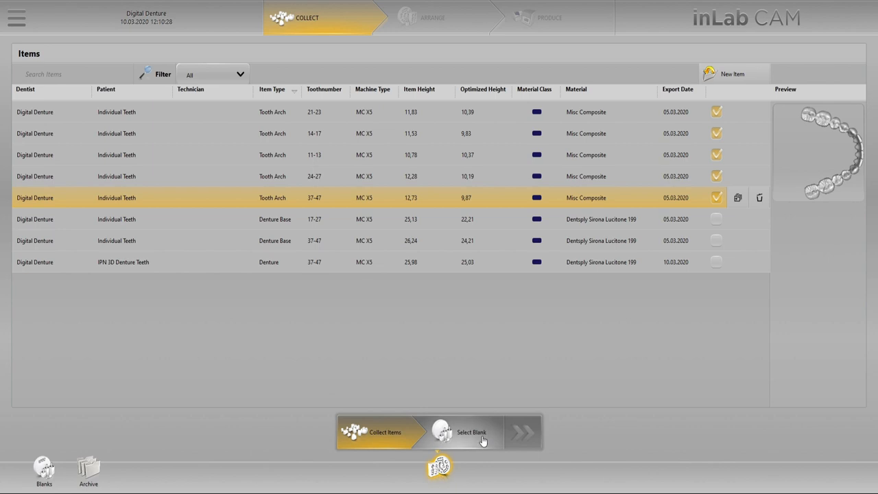
Step: Assign the Misc Composite blank Composite_2 to the teeth and proceed to Arrange
click(472, 432)
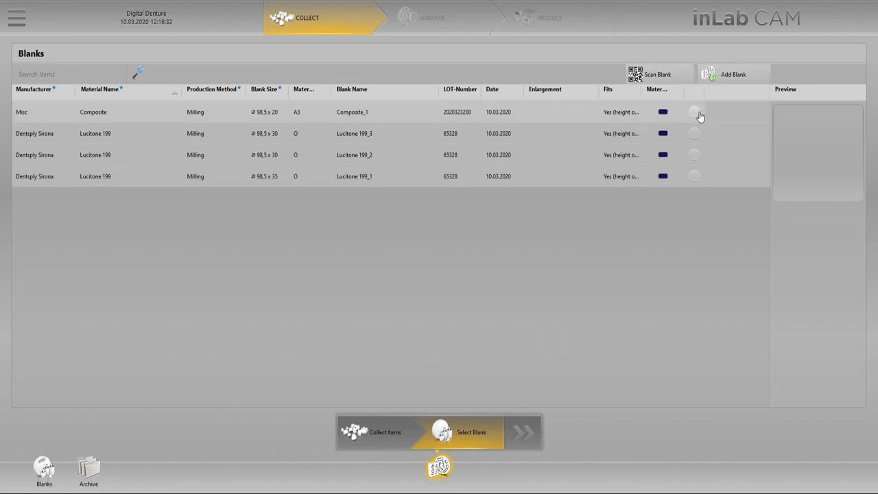
click(694, 112)
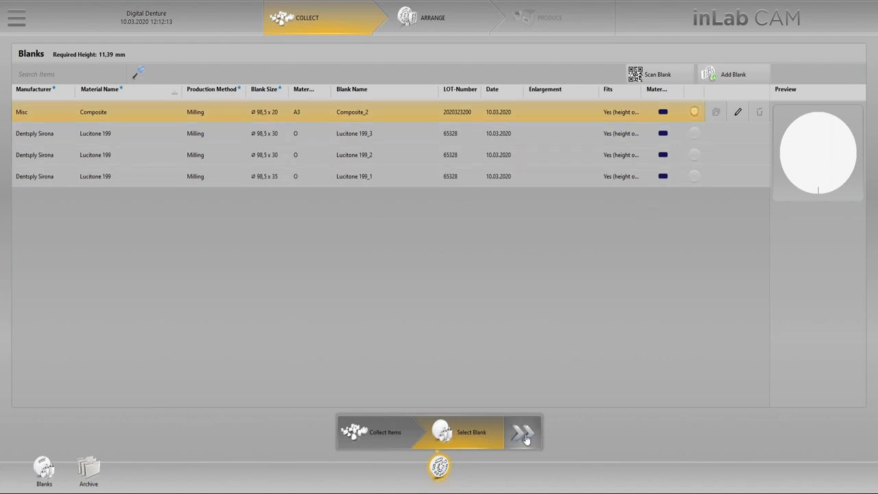
click(524, 432)
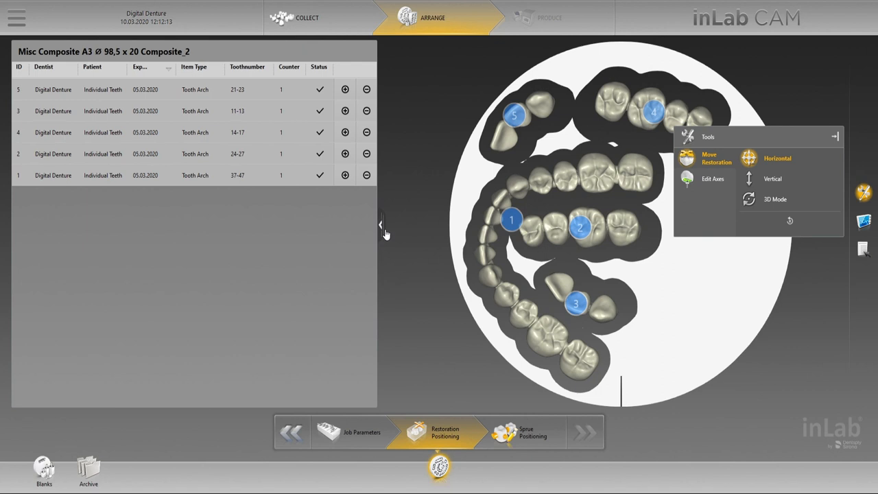
Step: Collapse the item list, select tooth arch 2 and enable vertical movement within the disc
click(381, 225)
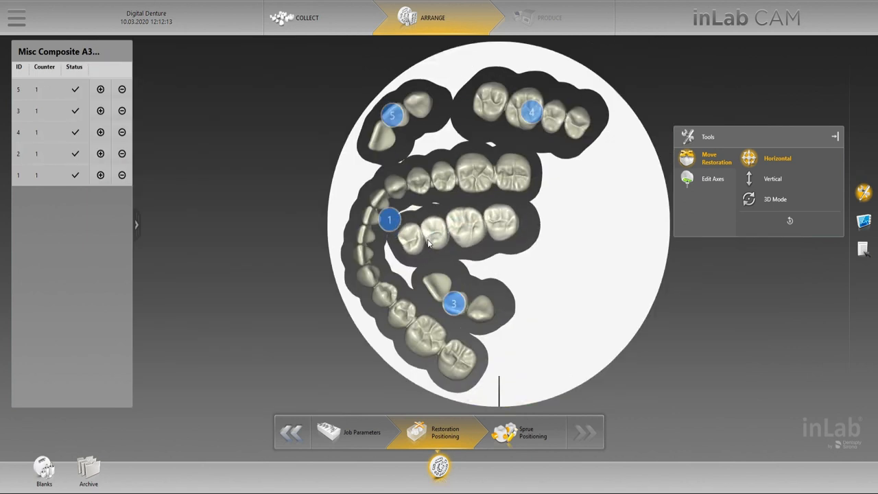
click(455, 230)
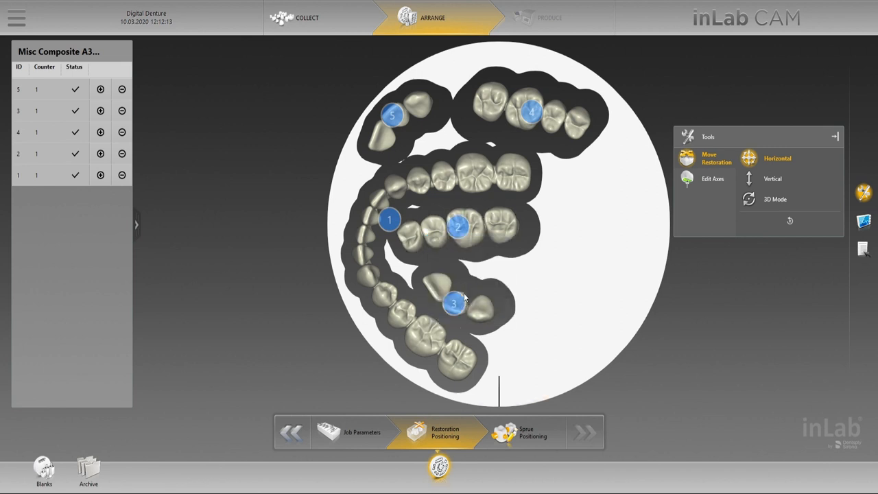
click(772, 178)
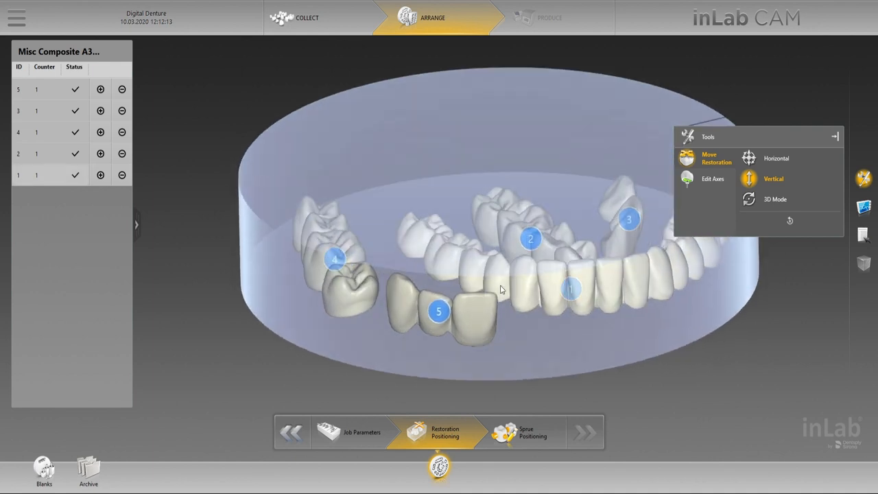
drag(500, 288, 477, 313)
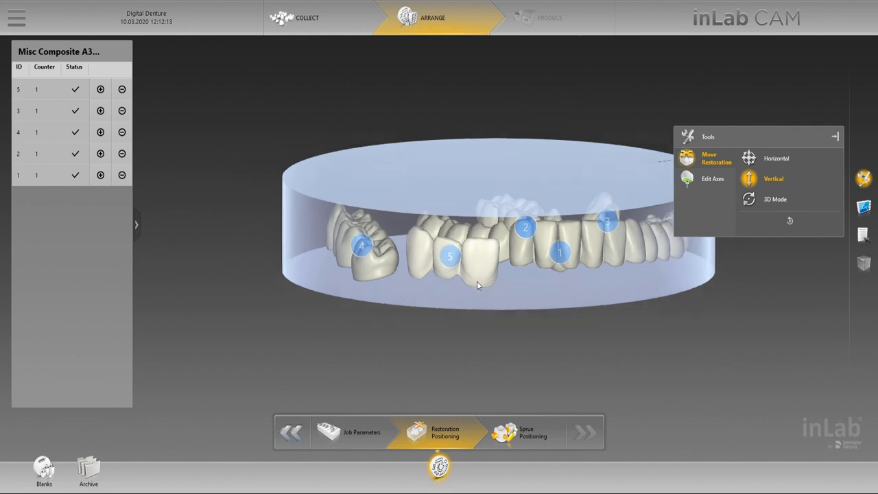
drag(480, 284, 501, 318)
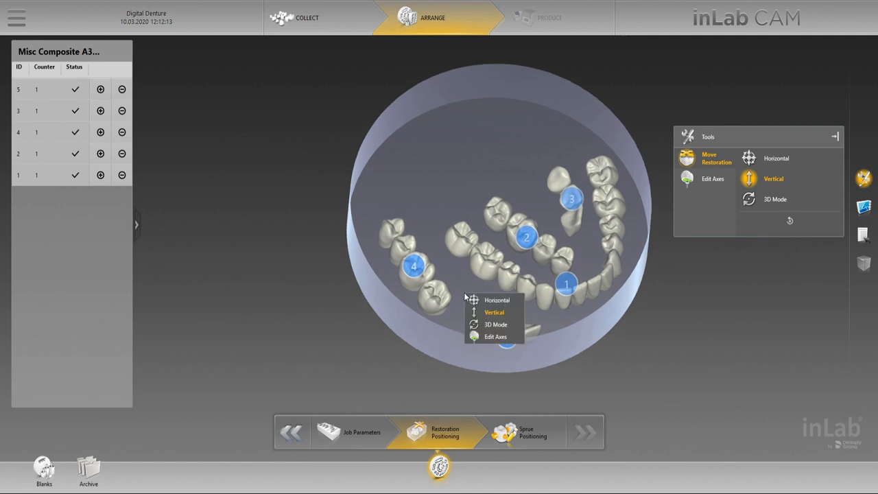
Step: Reorient tooth arch 4 in 3D mode using the rotation handles until it sits better in the blank
click(773, 198)
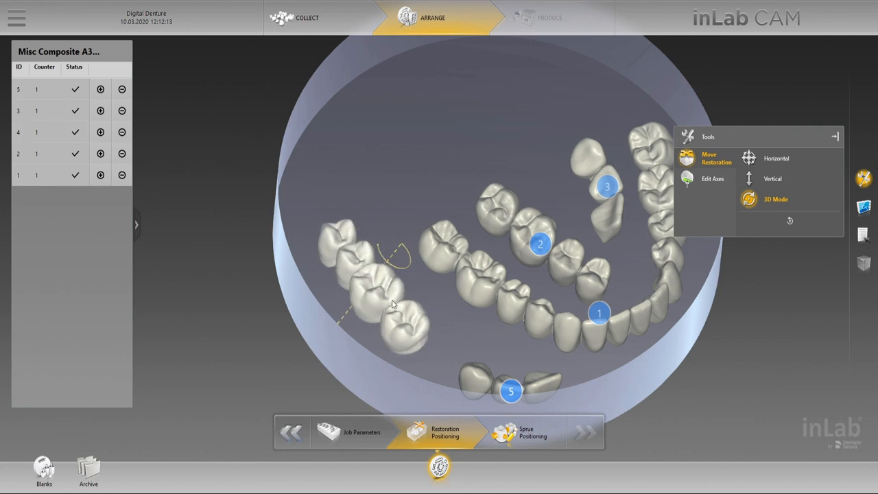
click(369, 287)
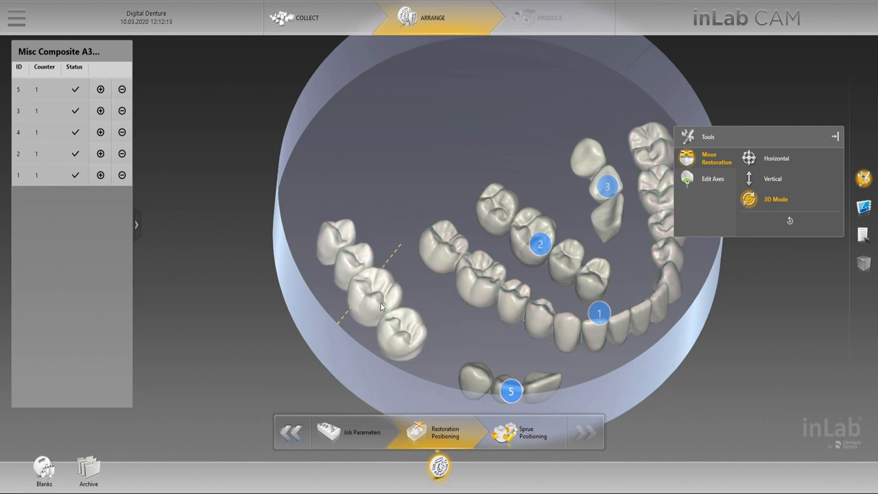
click(368, 291)
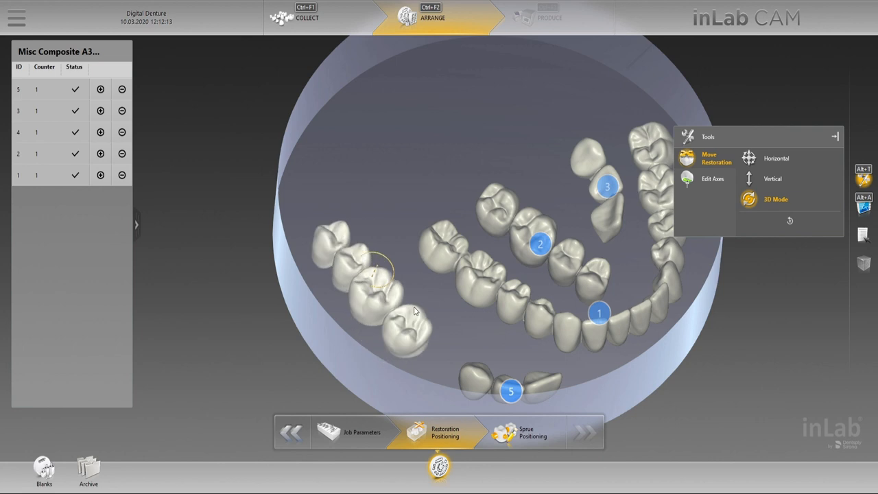
click(394, 307)
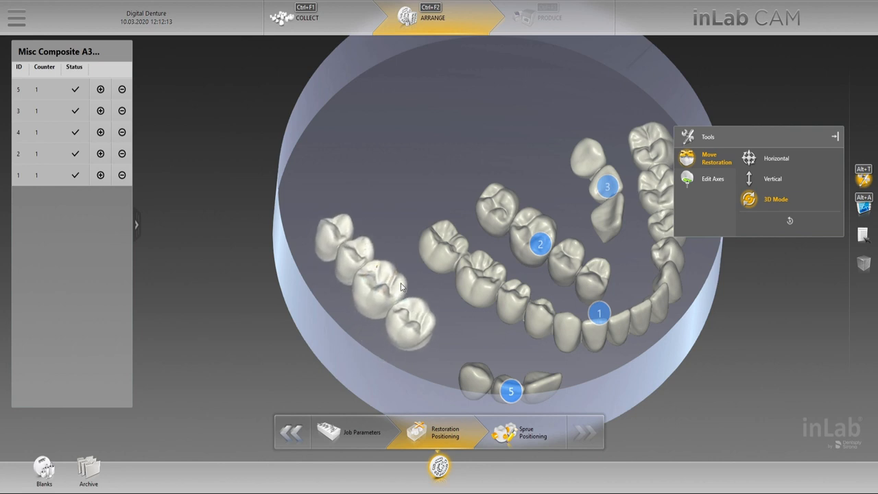
click(370, 295)
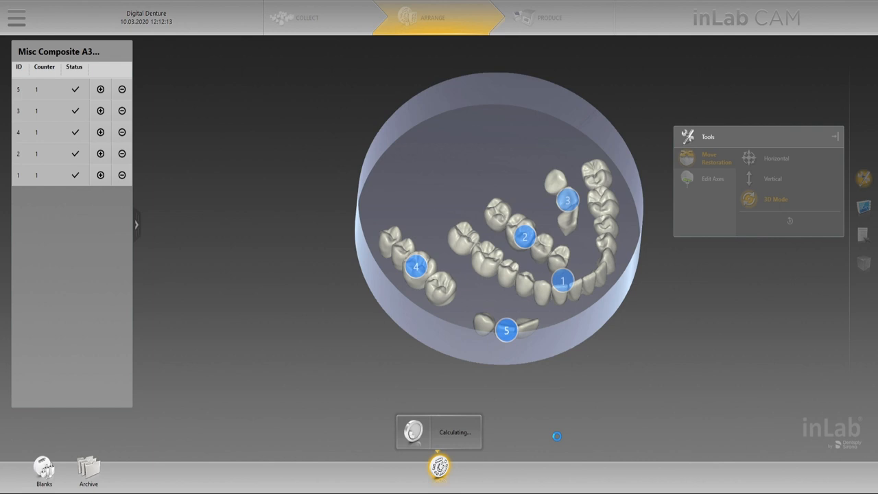
Step: In Sprue Positioning, make the lower-left sprue not thinned, then a cut sprue, and continue to production preview
click(524, 432)
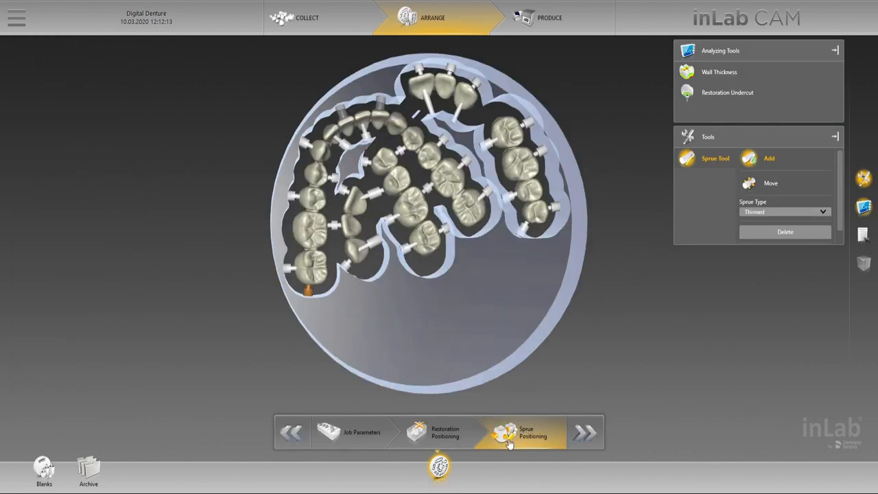
right_click(307, 290)
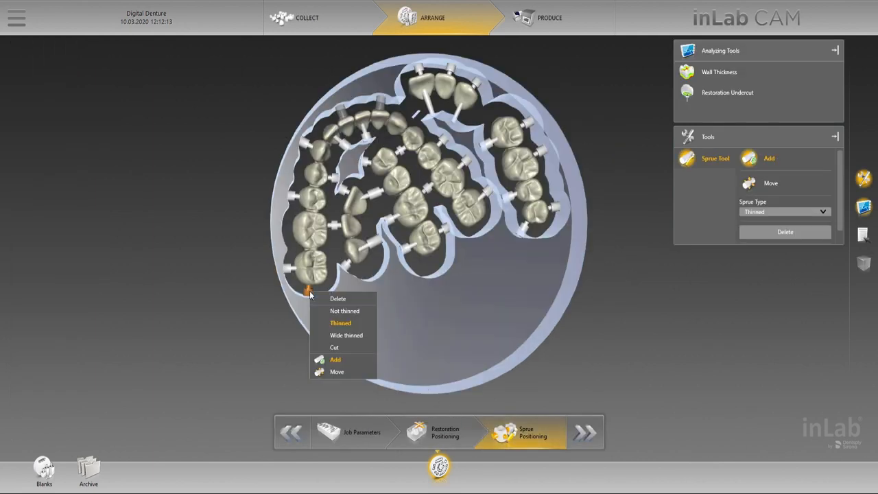
click(346, 310)
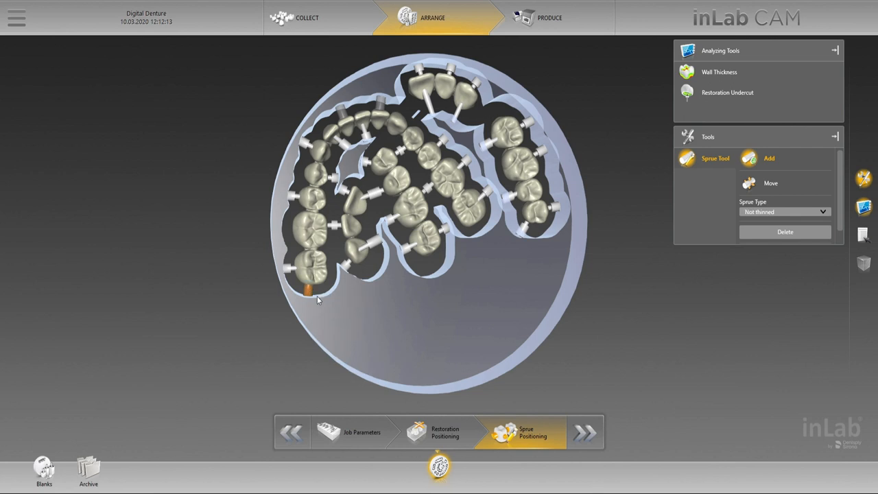
mouse_move(336, 342)
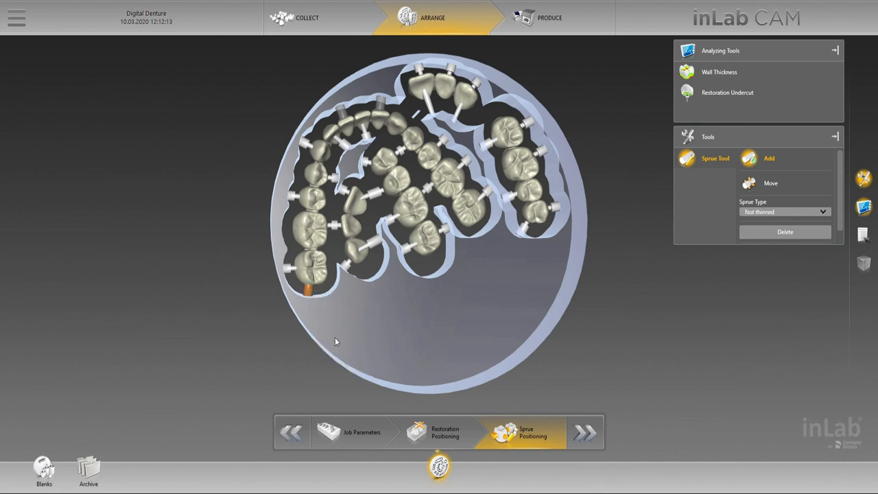
right_click(308, 288)
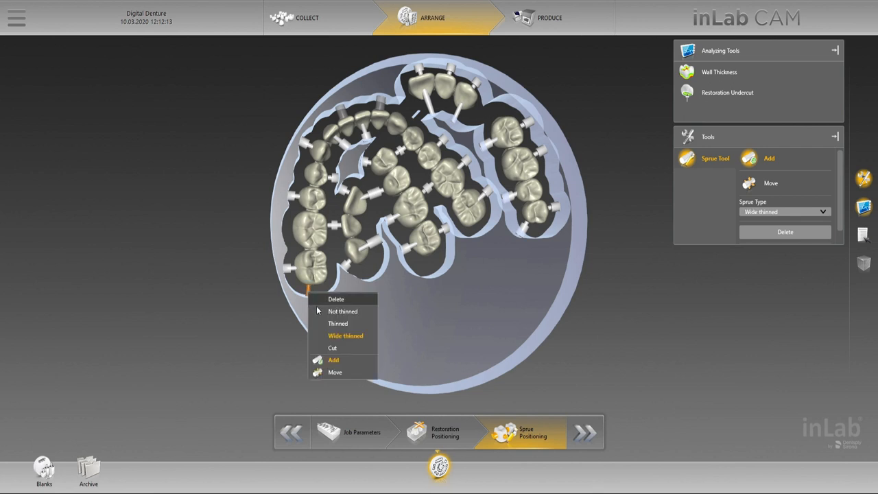
click(332, 348)
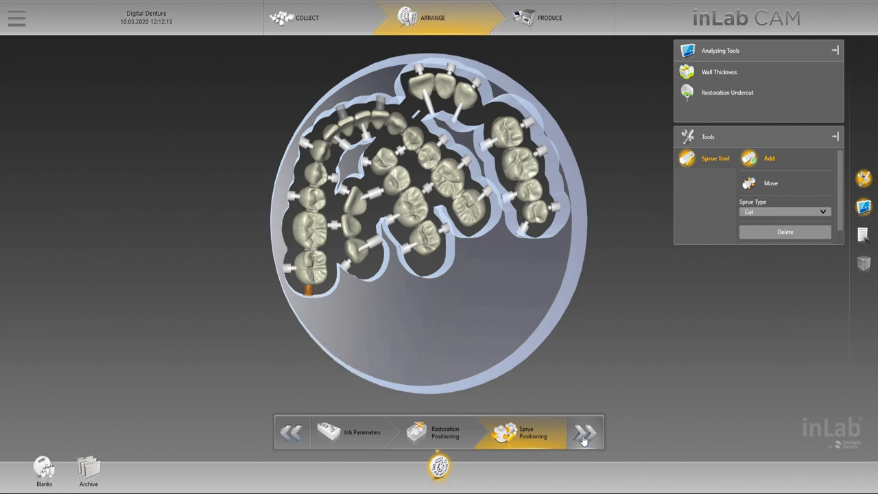
click(584, 432)
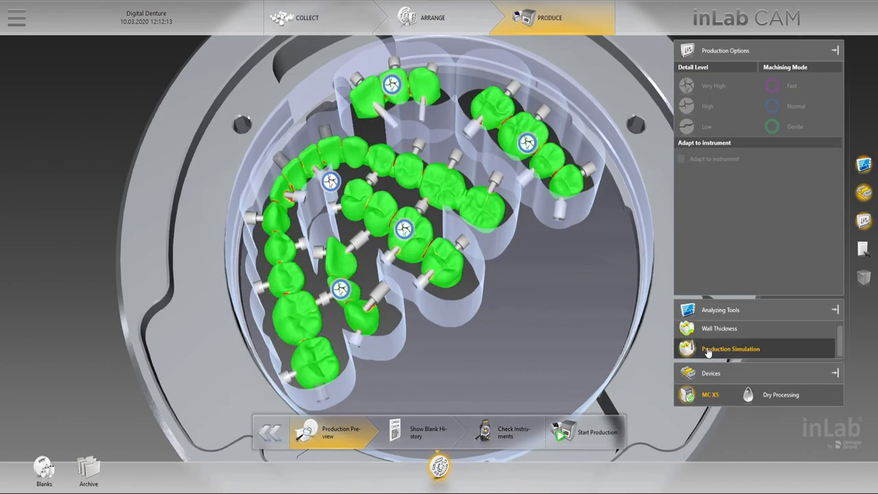
Step: Set the selected teeth to Detail Level Low in the production preview, then deselect them
click(730, 349)
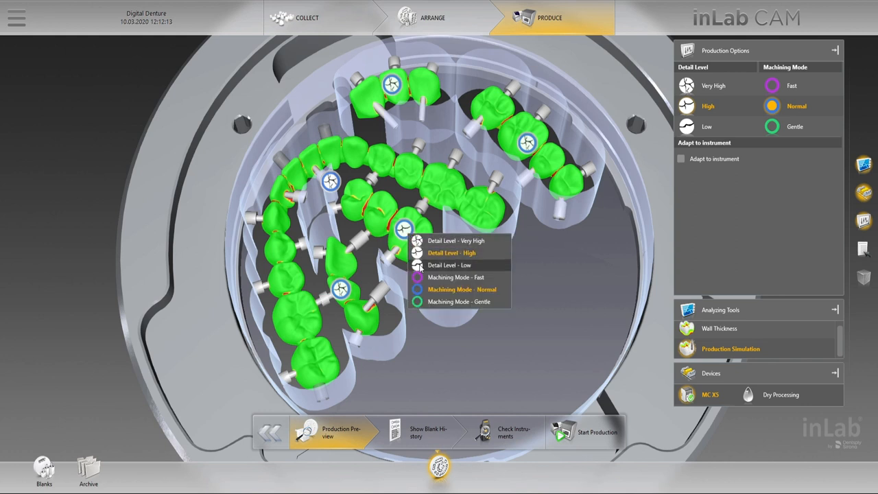
click(448, 265)
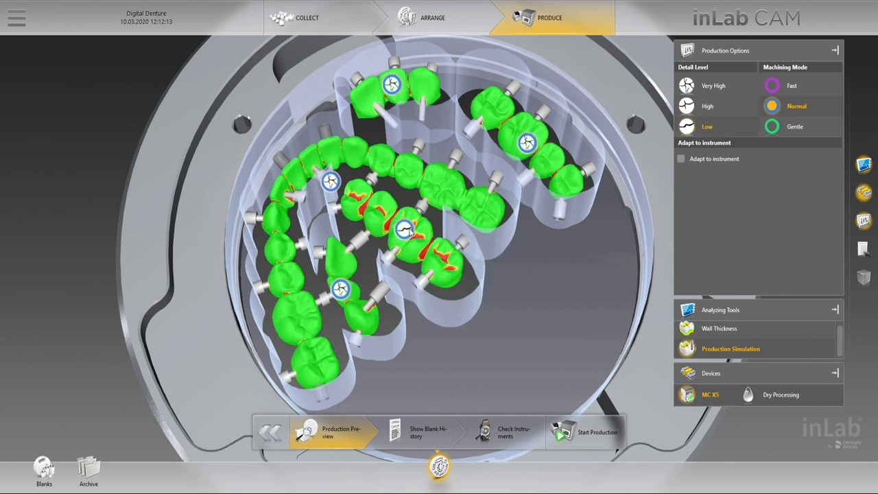
click(713, 85)
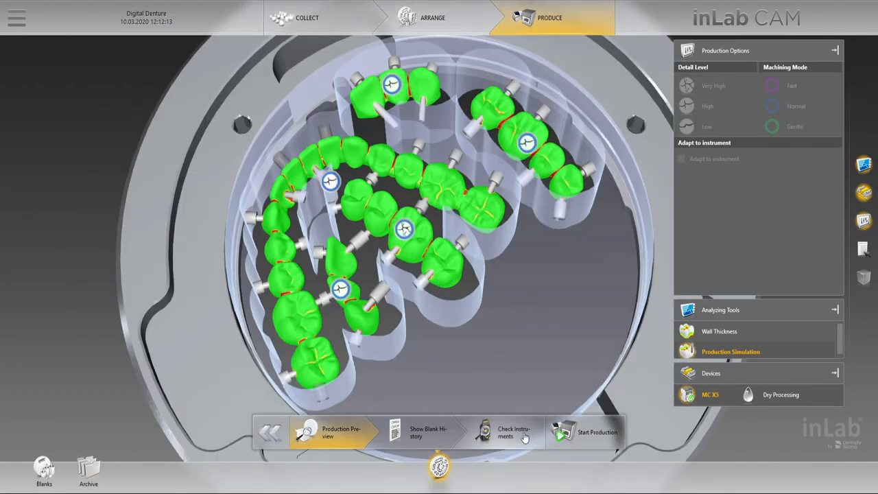
Step: Run Check Instruments, add a new instrument tray and choose its tray type
click(505, 432)
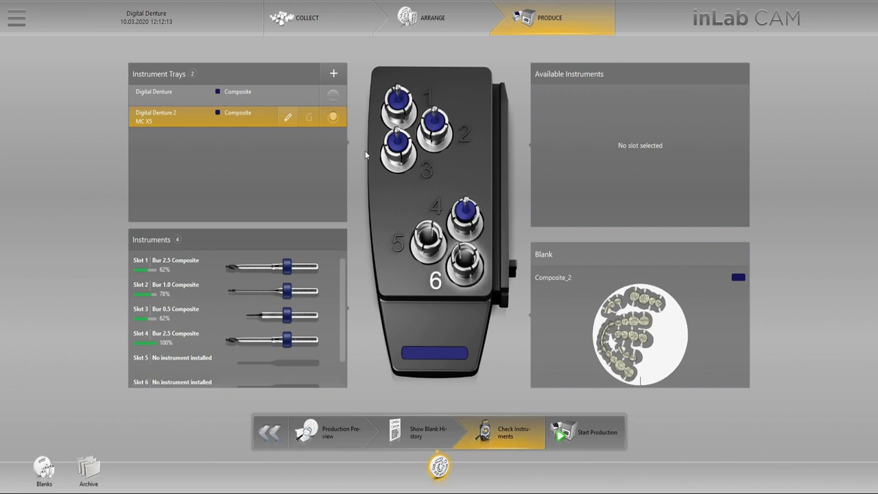
click(333, 74)
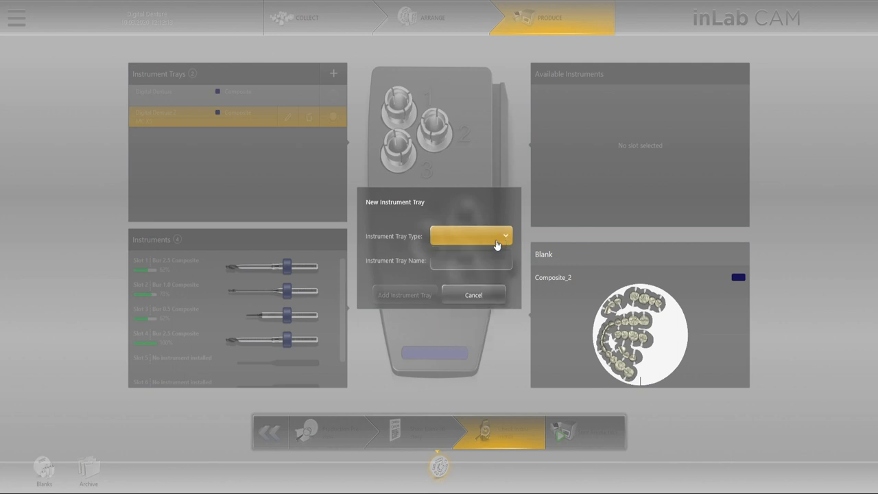
click(473, 294)
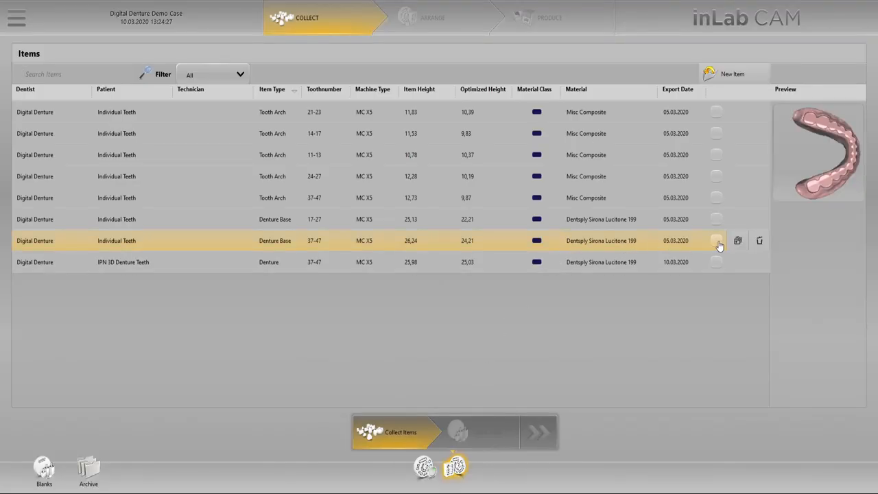
Step: Collect the 37–47 denture base, decline automatic material computation and proceed with a Lucitone 199 blank
click(716, 242)
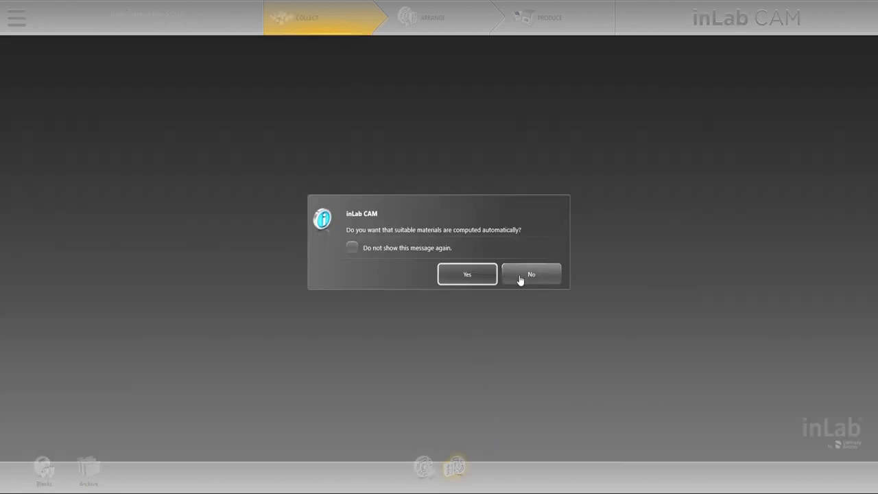
click(530, 275)
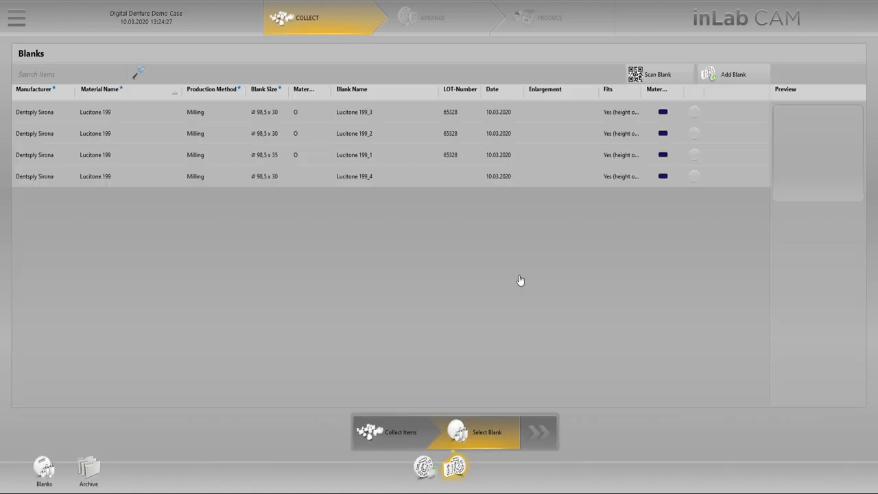
mouse_move(559, 175)
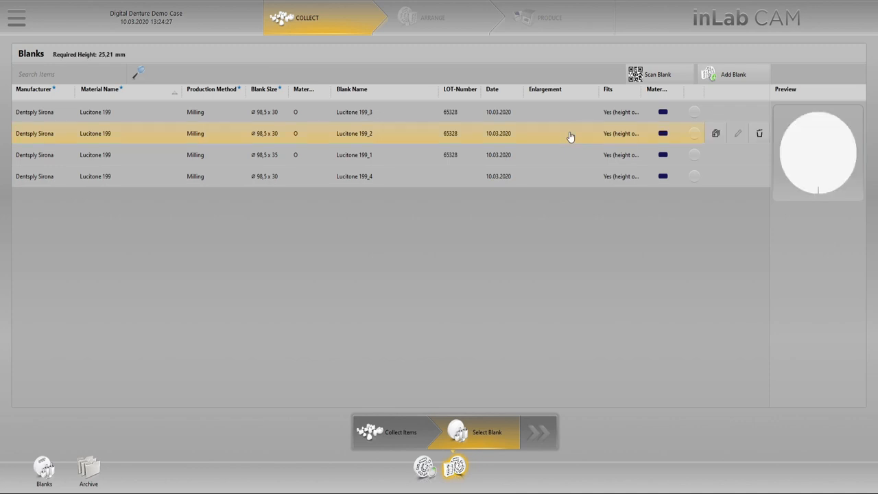
click(694, 133)
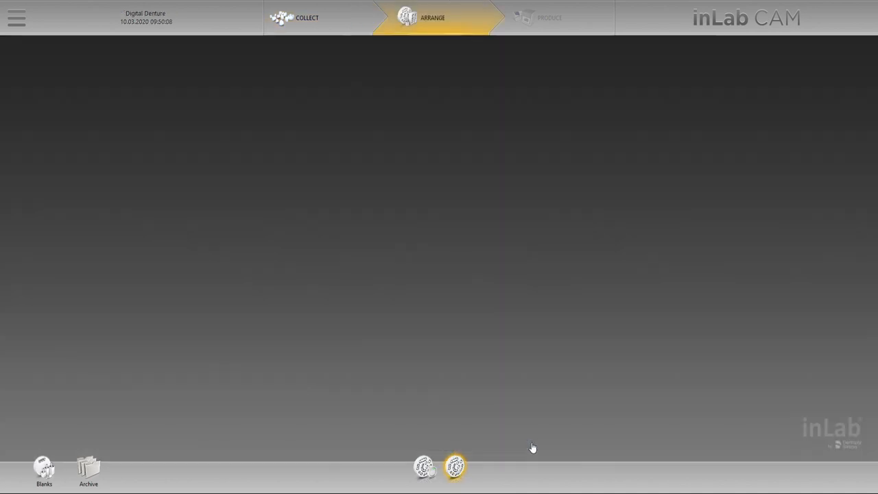
Step: Tilt the denture base within the Lucitone 199 blank using Edit Axes
click(455, 466)
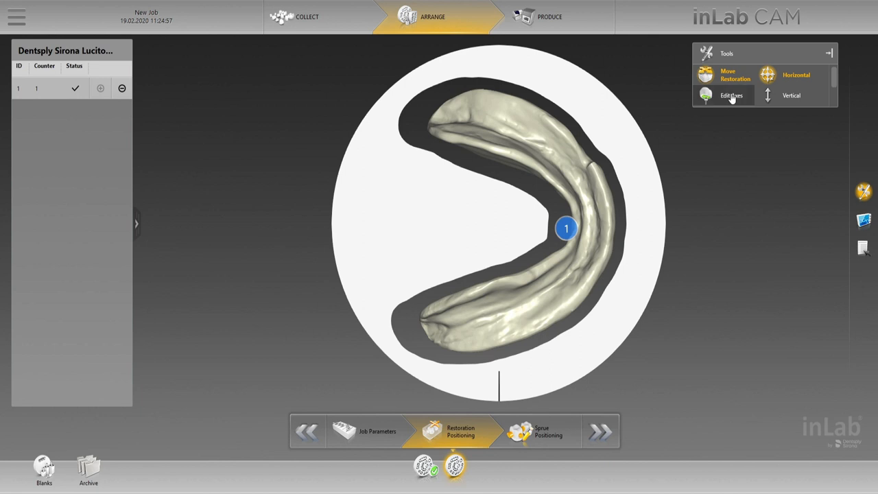
click(731, 94)
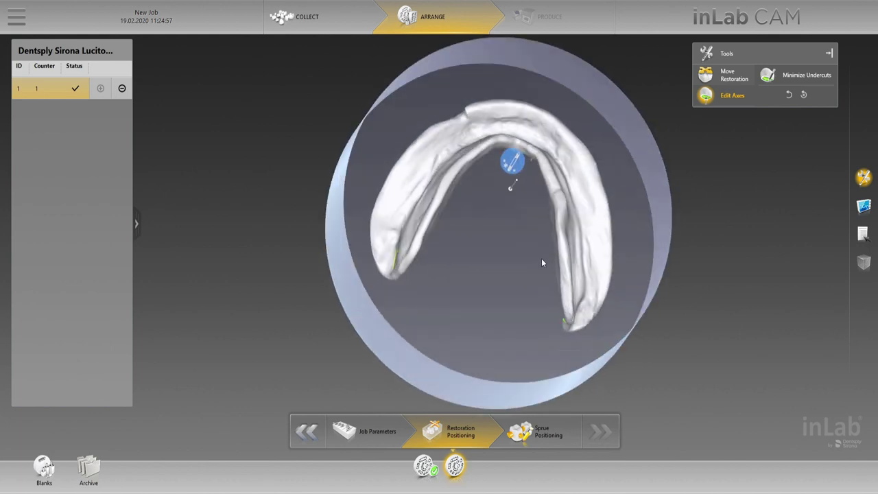
drag(542, 263, 527, 200)
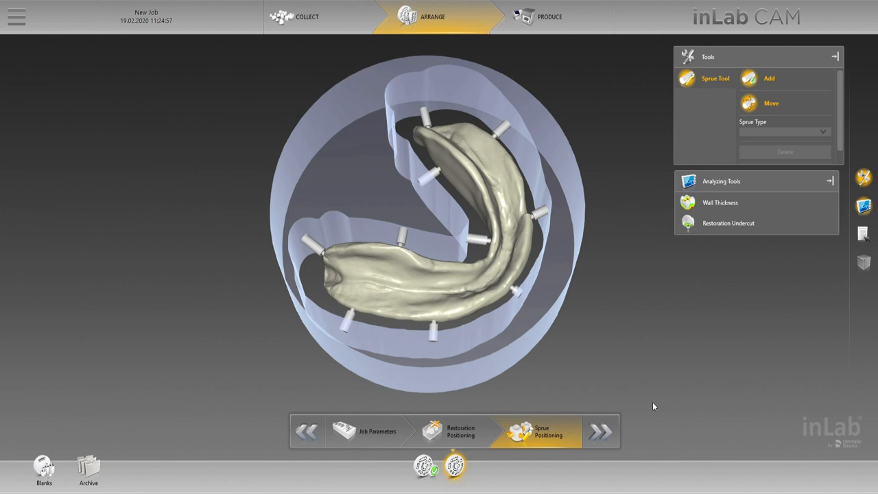
mouse_move(534, 307)
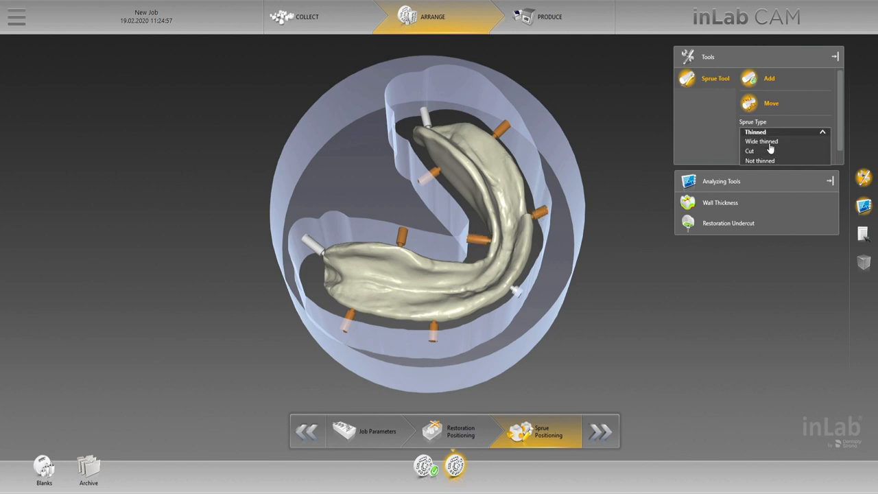
mouse_move(775, 159)
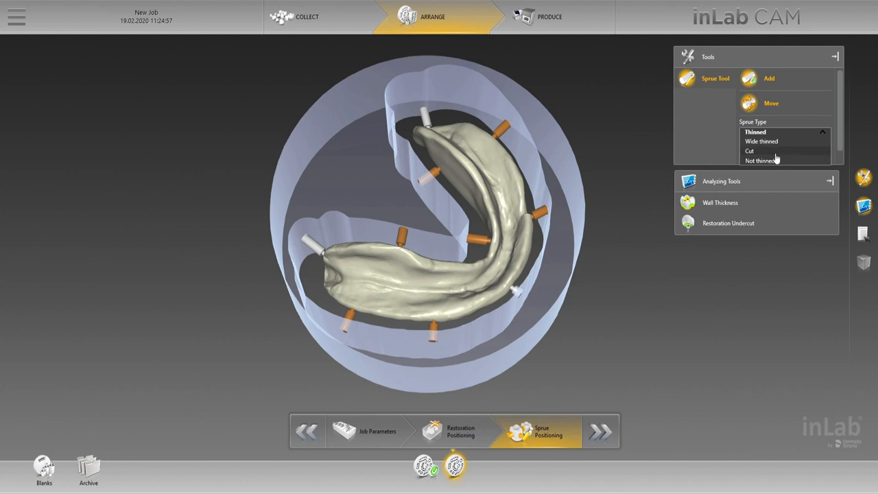
Step: Set the selected denture-base sprues to the Not thinned sprue type
click(749, 151)
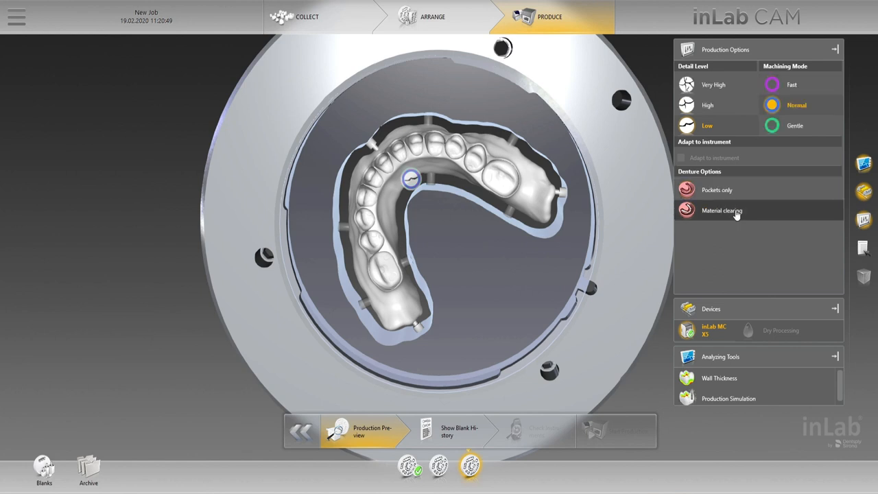
Step: Choose Material clearing under Denture Options so the whole denture is milled
click(721, 211)
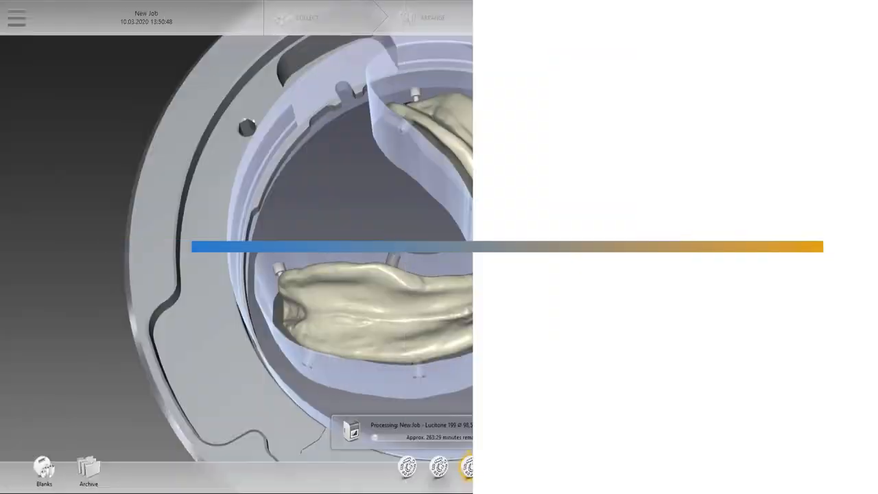
Step: Create a new milling job named 'Demo Case' and confirm its details
click(16, 20)
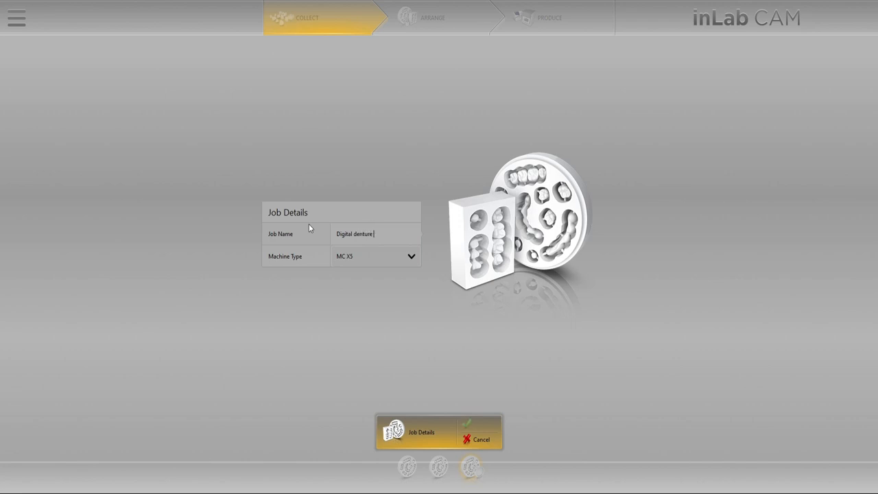
text(Demo Case 3)
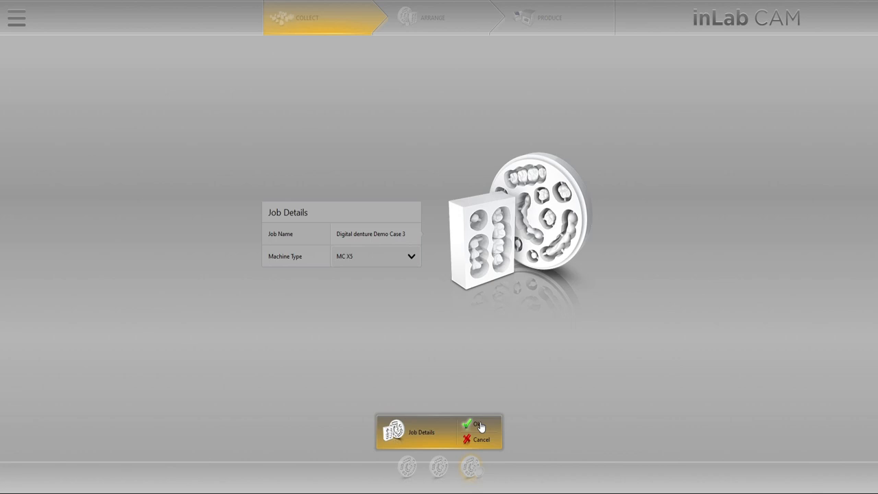
click(477, 424)
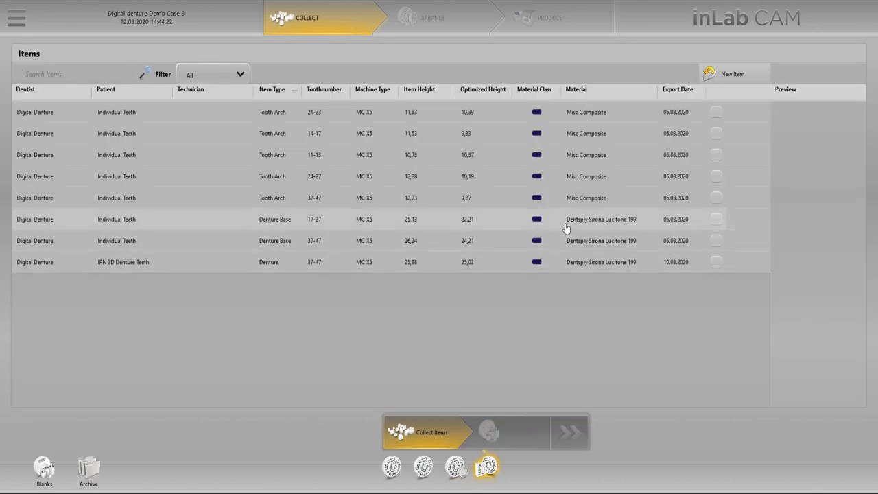
Step: Add the 17–27 denture base to the job and proceed to its production preview, answering the material prompt
click(274, 220)
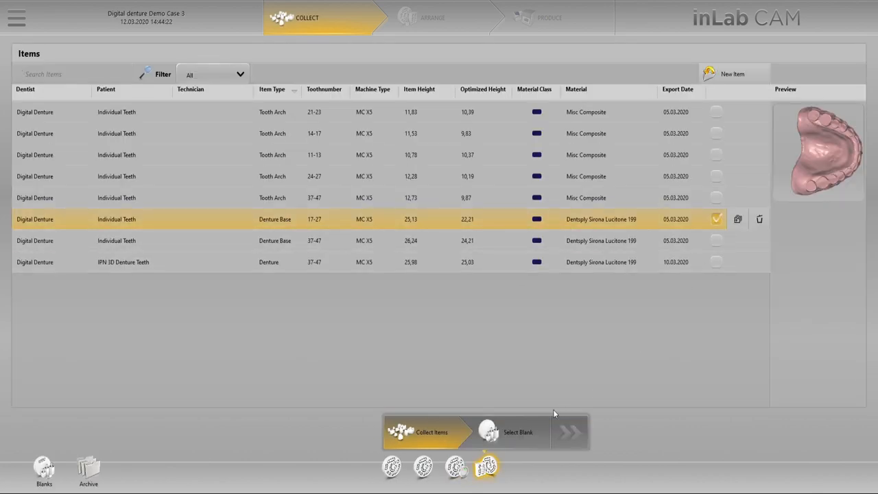
click(569, 431)
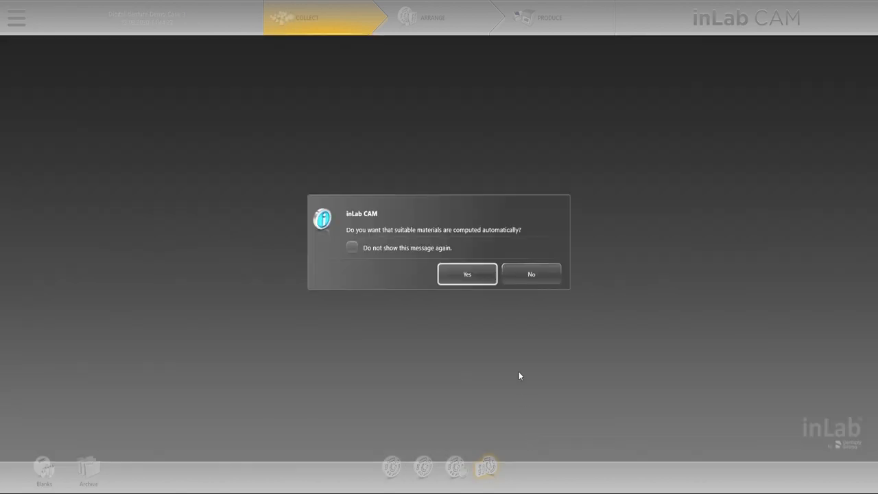
click(466, 274)
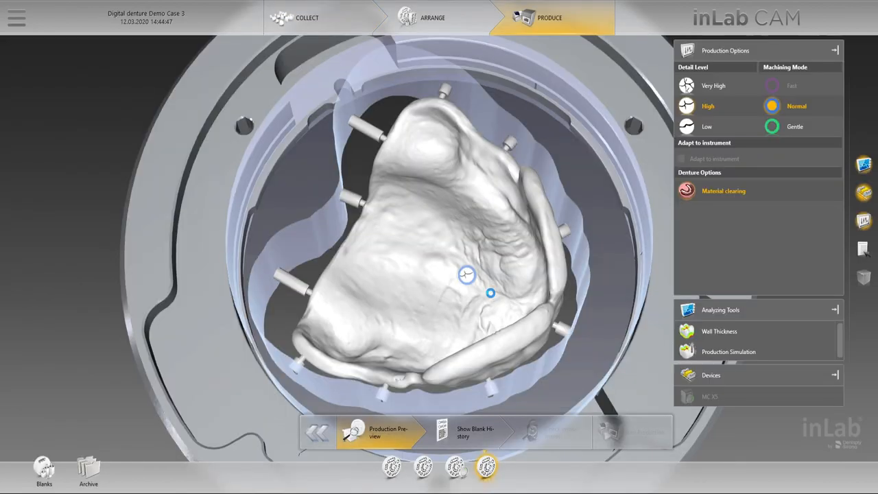